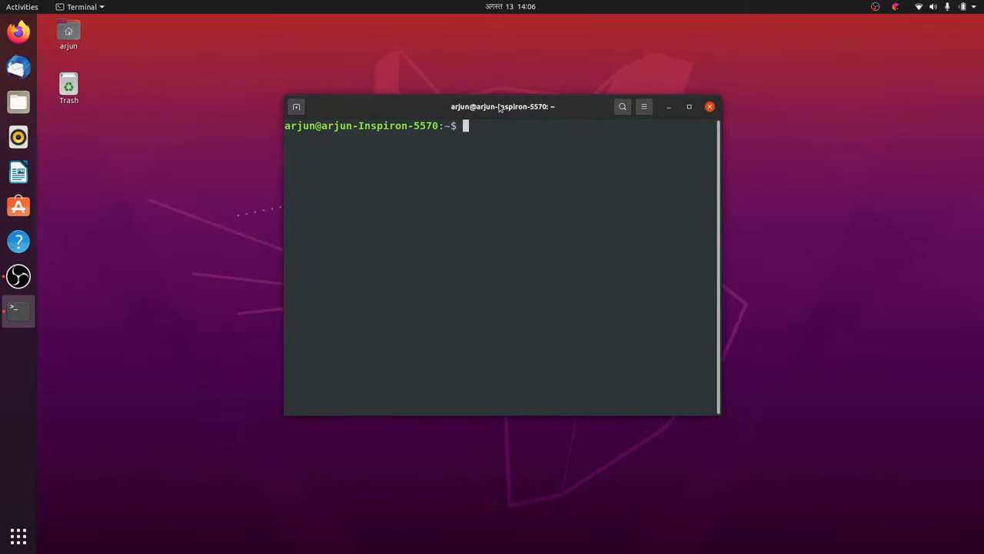
- Run 'sudo apt install dconf-editor' in the terminal
text(sudo apt)
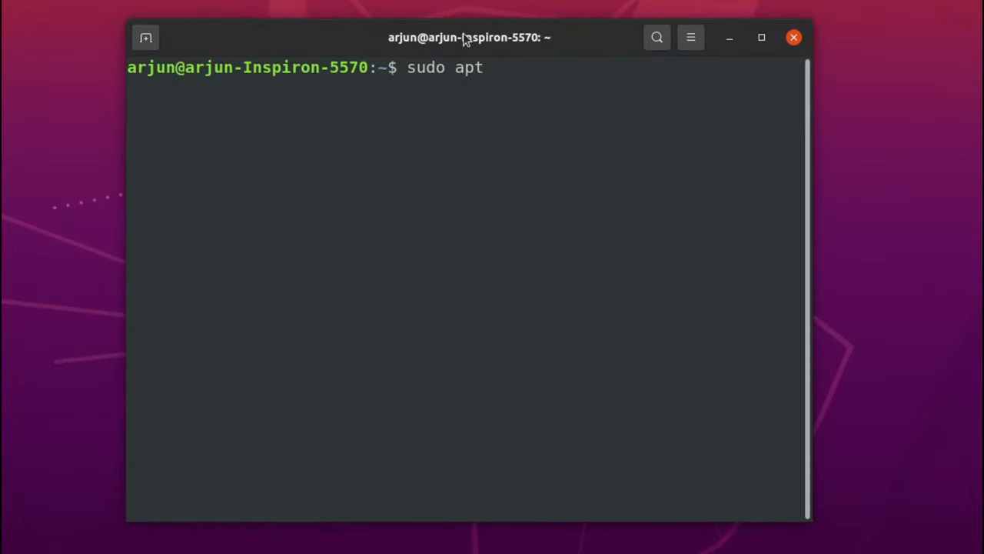
text(install)
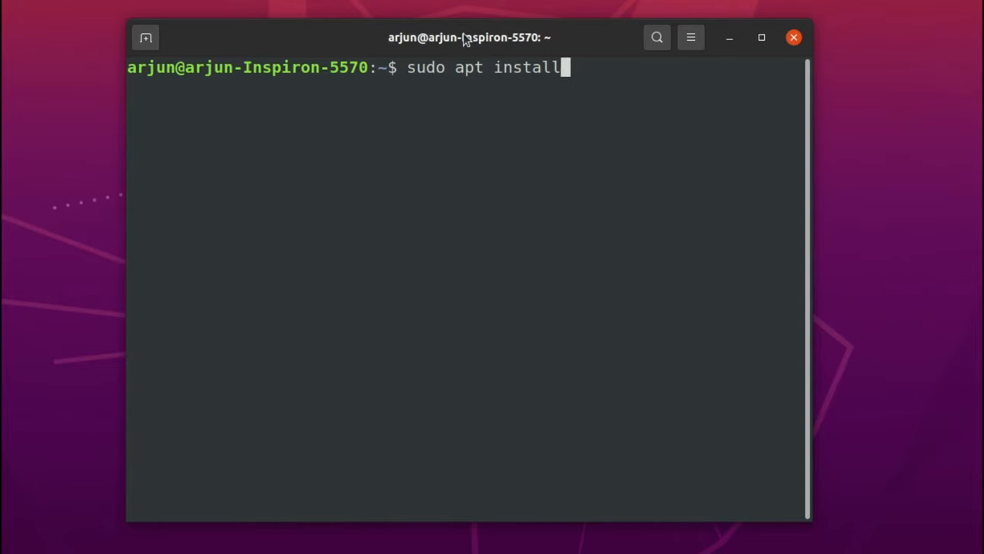
text(dco)
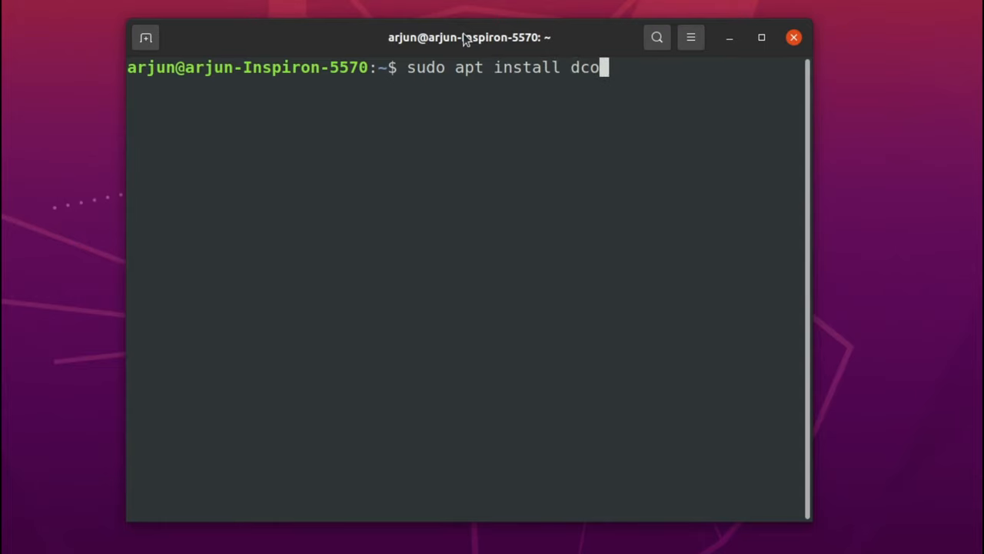
text(nf-ed)
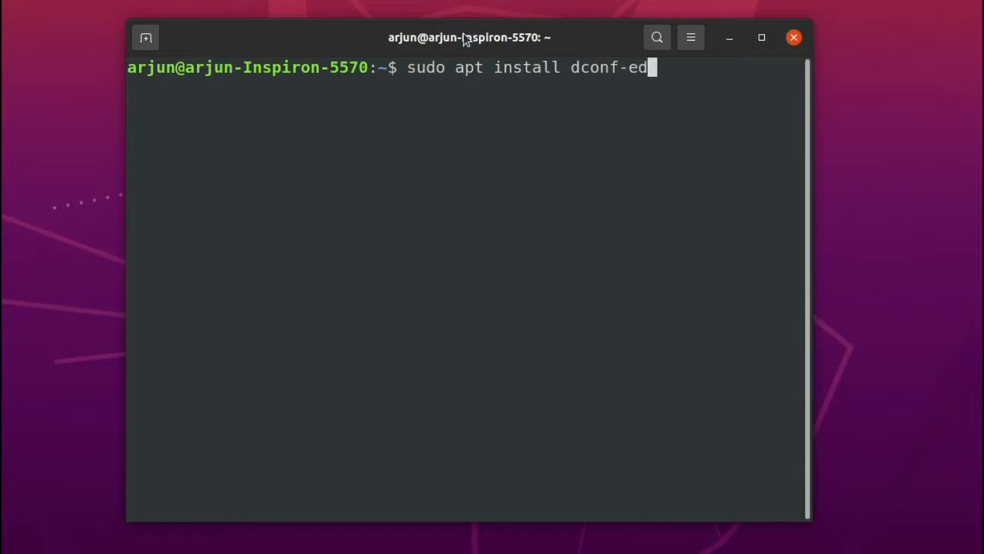
text(itor)
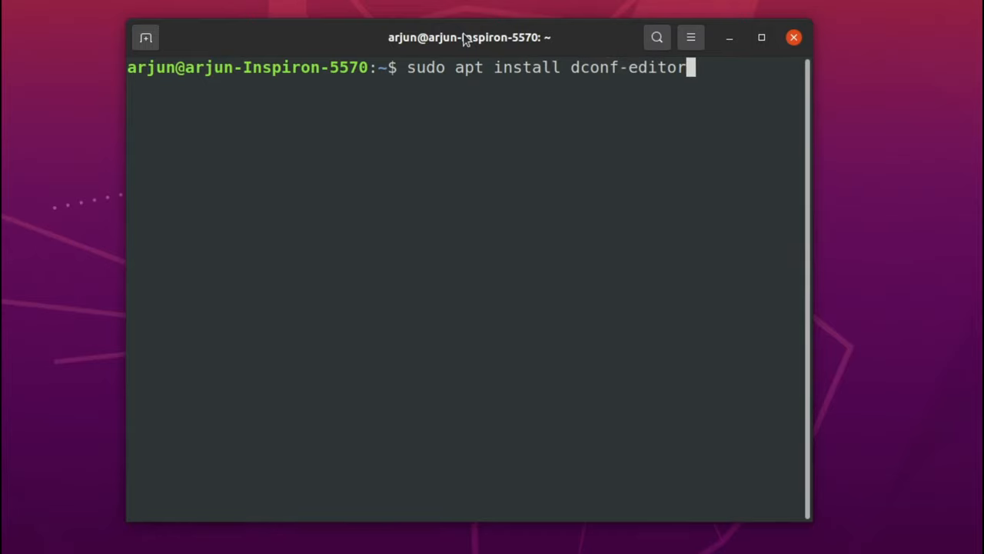
key(Return)
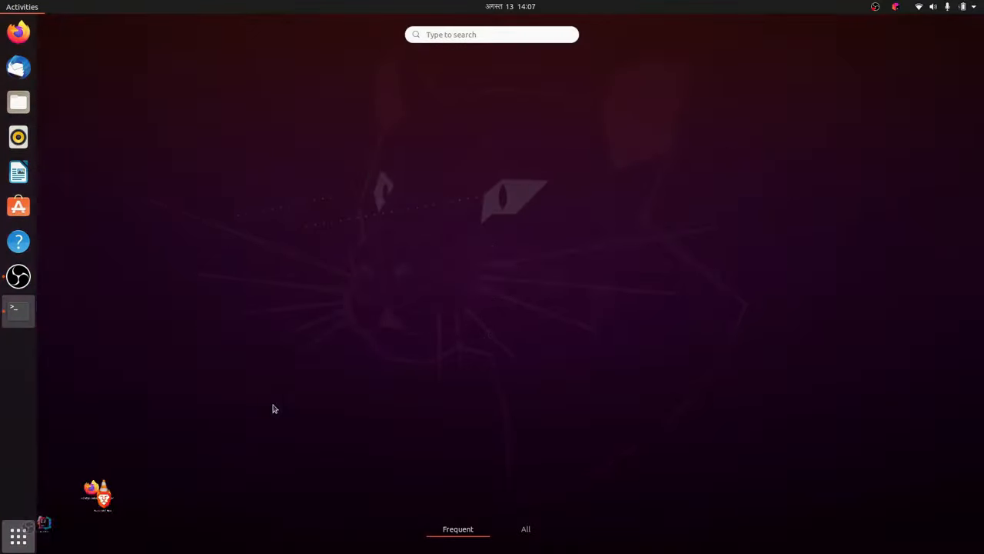
- Search the Activities overview for dconf Editor and launch it
text(dol)
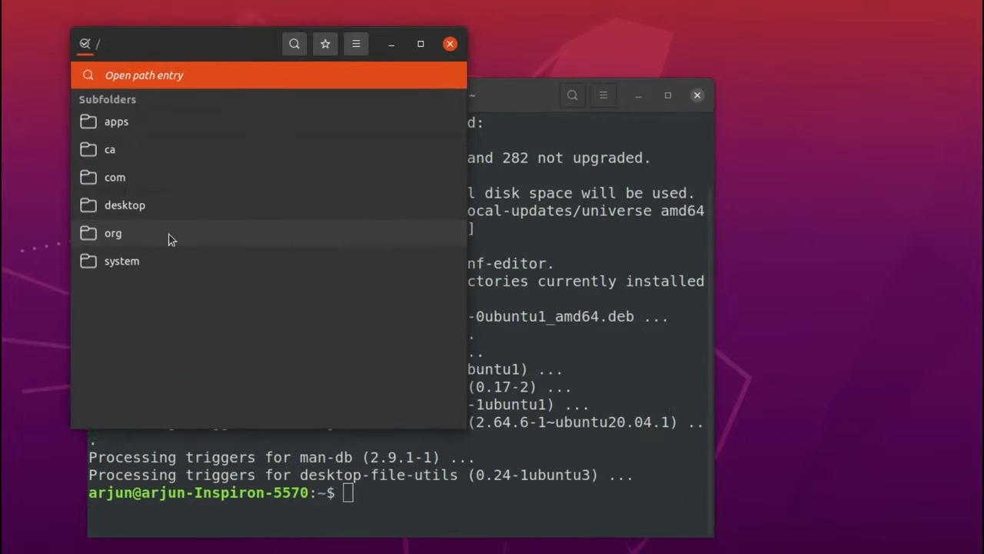
- Browse to /org/gnome/shell/extensions/dash-to-dock/ and maximize the dconf Editor window
click(113, 233)
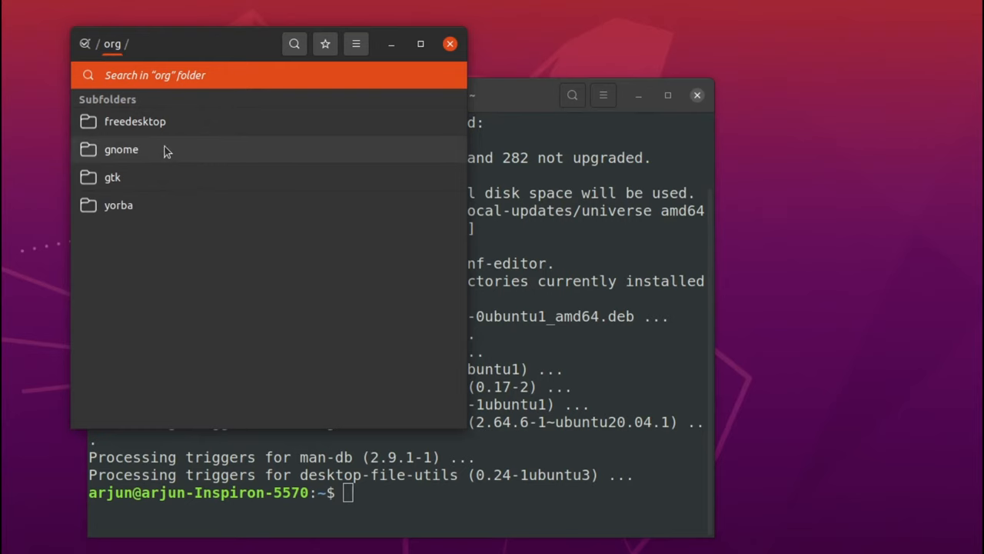
double_click(121, 149)
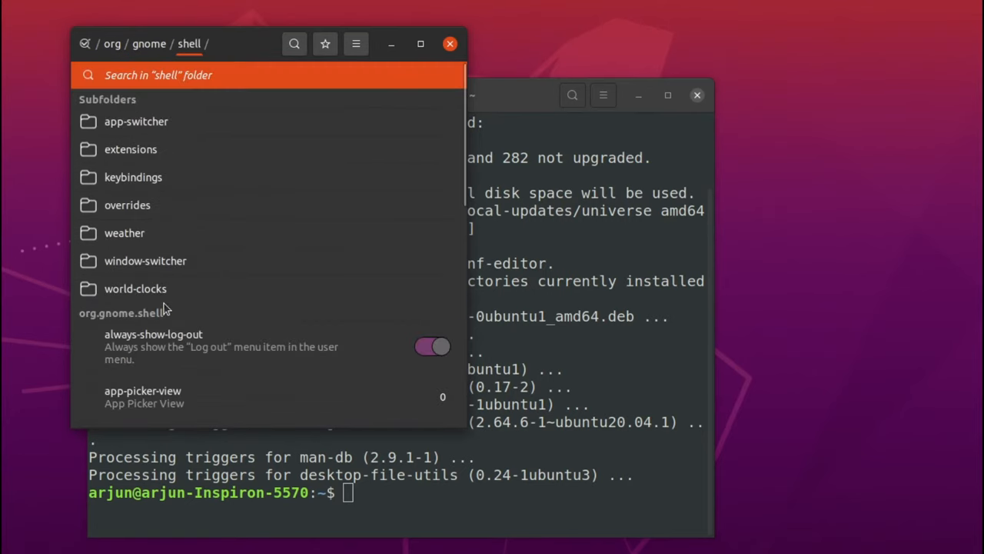
mouse_move(171, 250)
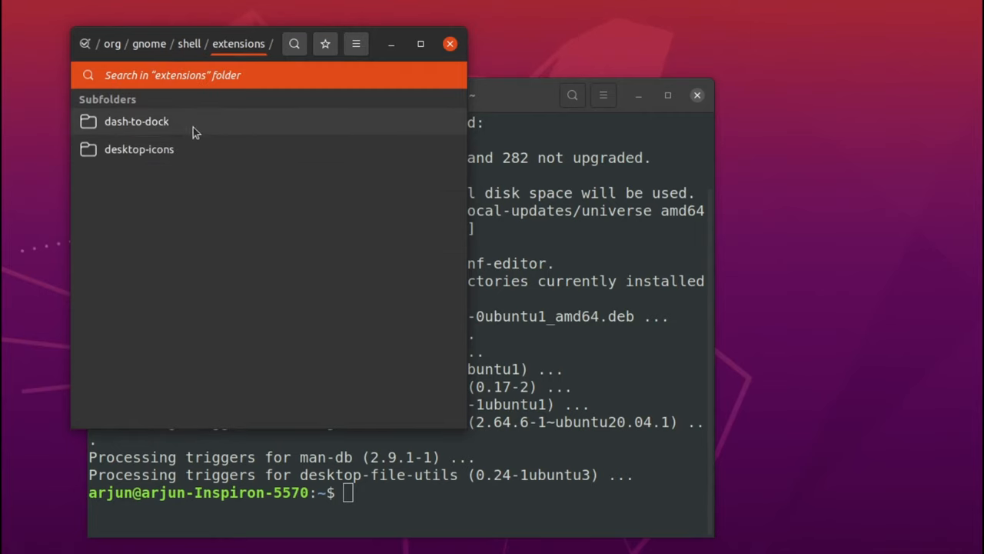
double_click(136, 120)
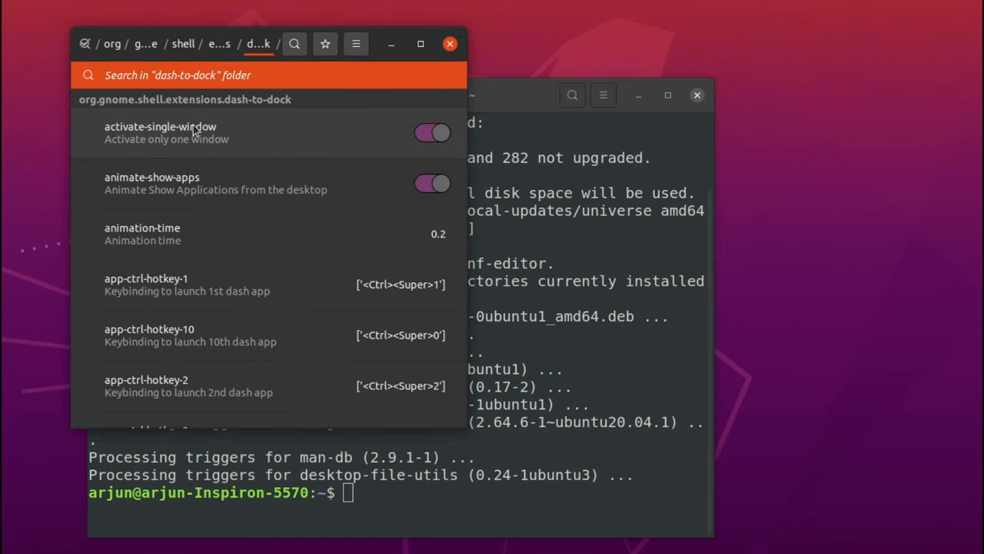
click(421, 43)
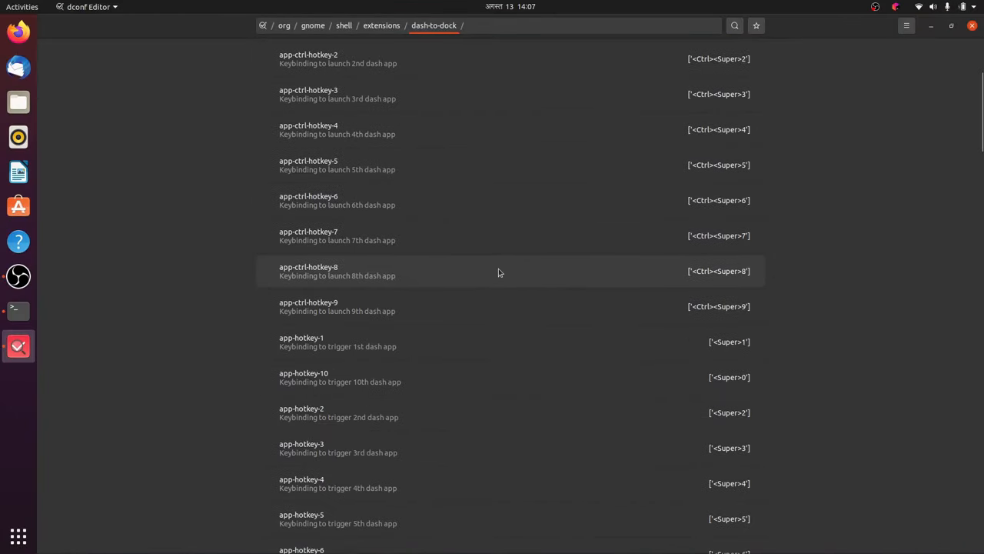
- Search dash-to-dock for 'ext' to find and turn off extend-height
text(e)
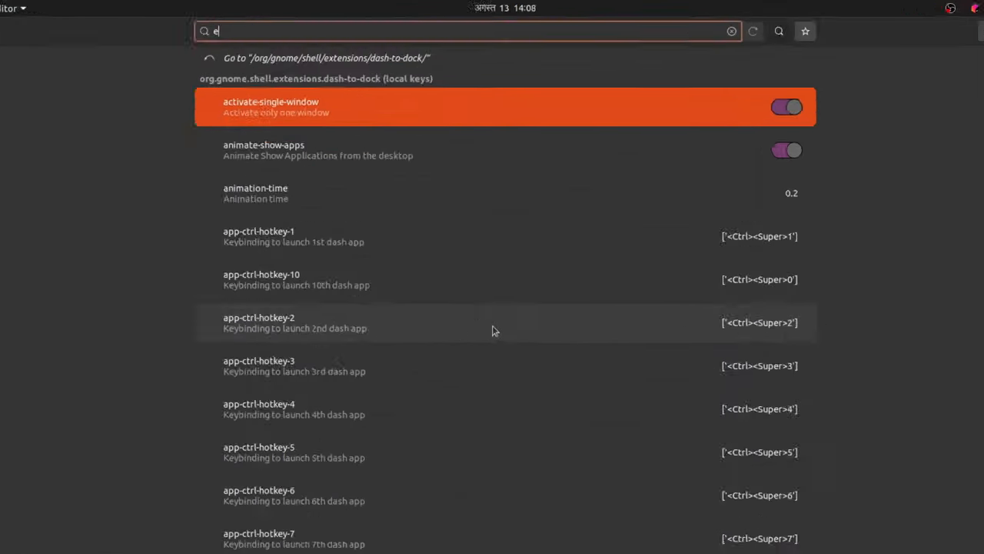
text(xt)
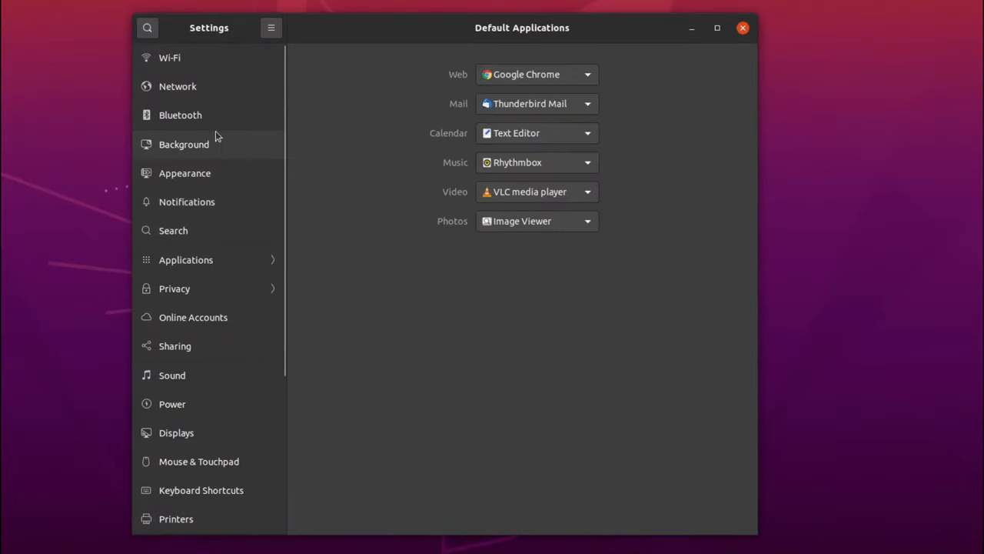
- Set the dock's 'Position on screen' to Bottom on the Appearance page
click(185, 172)
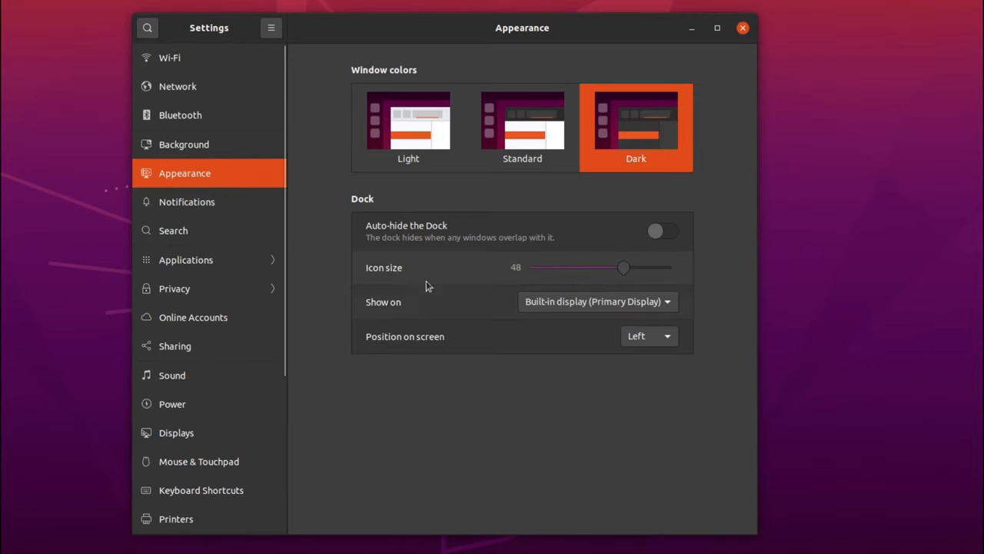
click(648, 336)
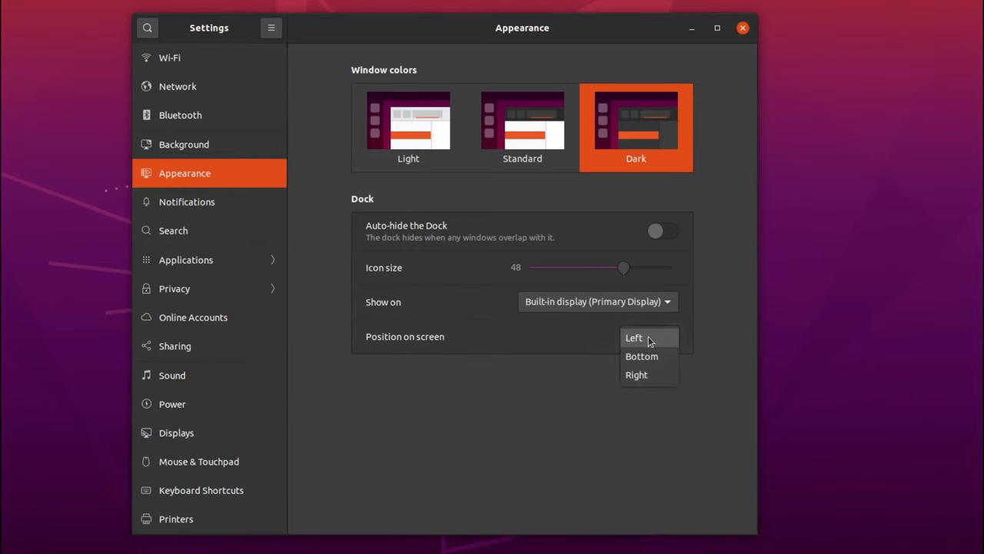
click(641, 356)
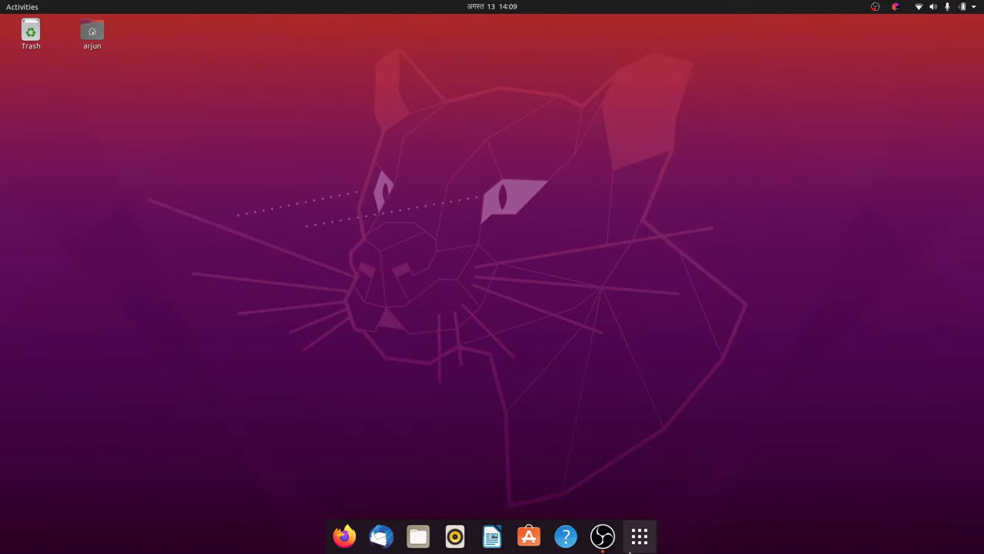
mouse_move(625, 493)
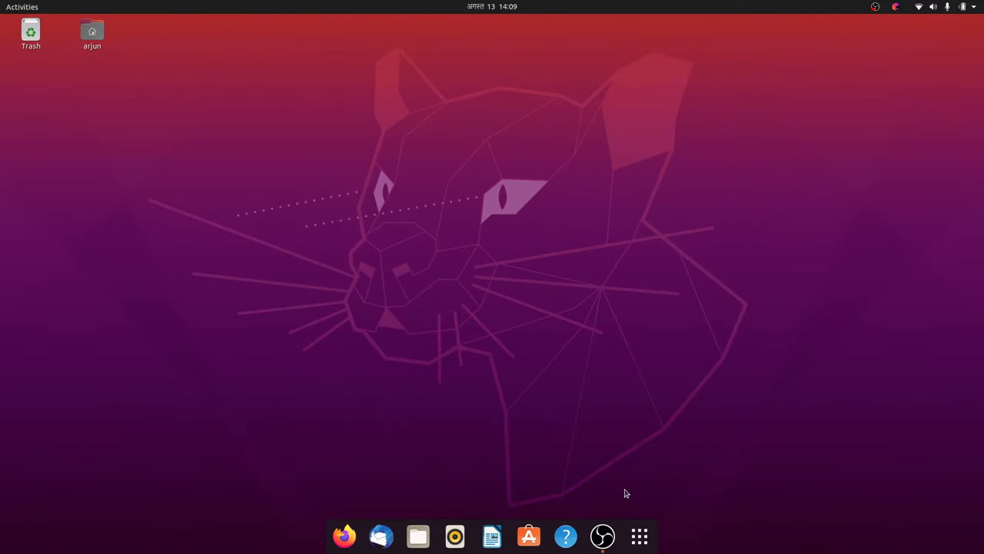
mouse_move(621, 434)
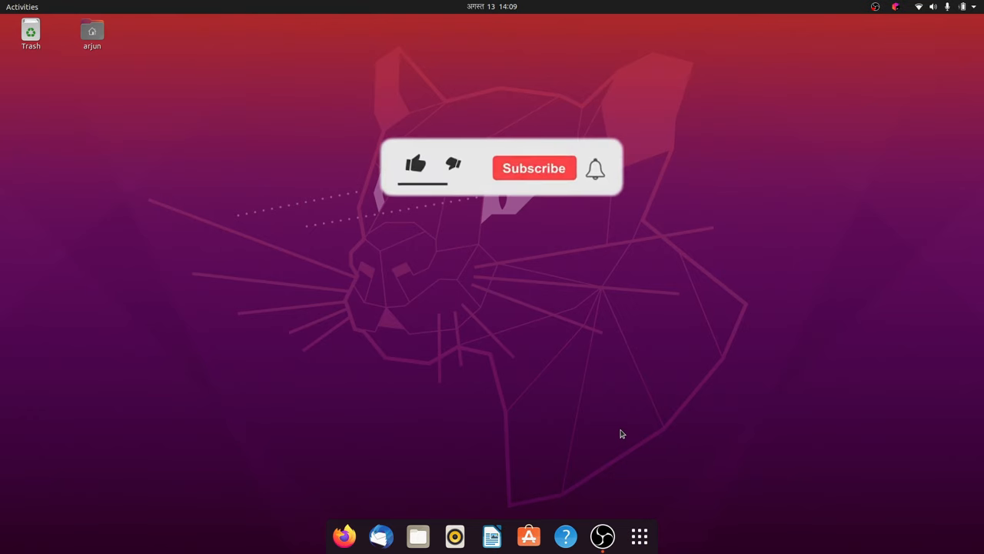
click(416, 163)
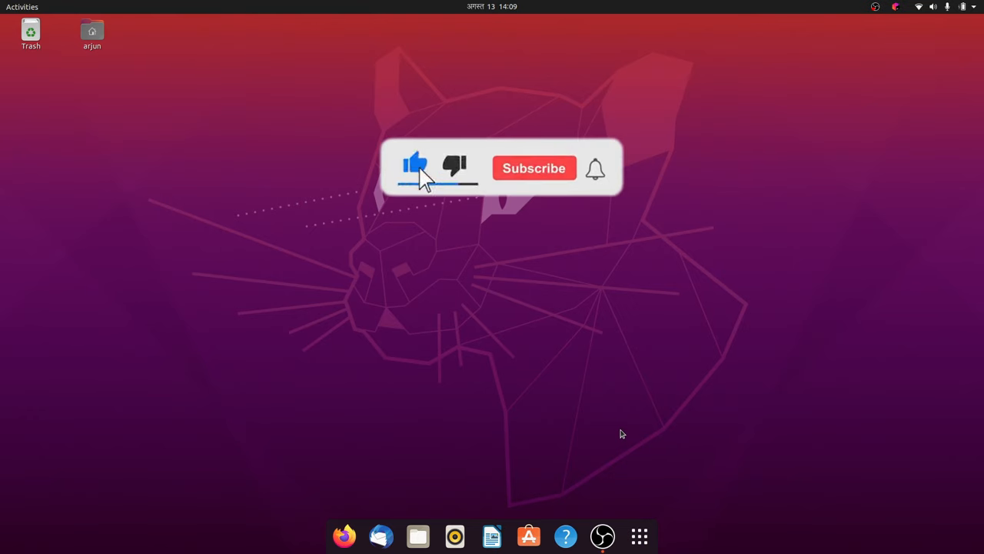
click(534, 168)
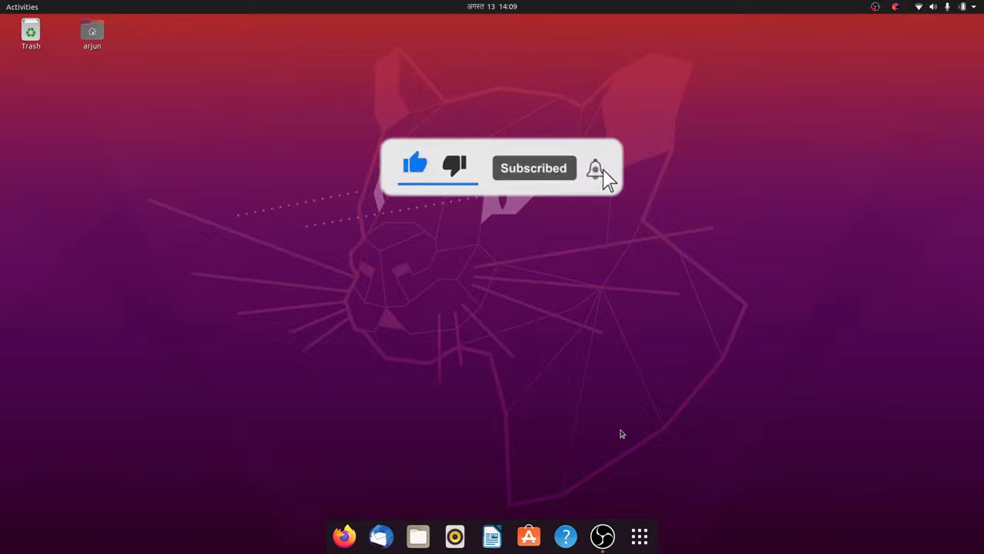